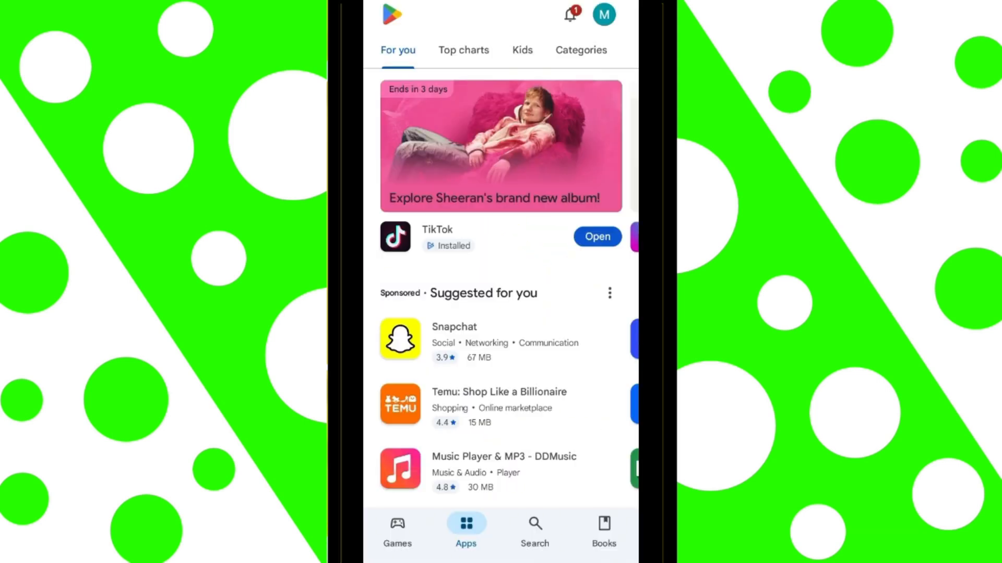
- Search the Play Store for the pasted query 'zarchiver' to list the ZArchiver app by ZDevs
click(534, 529)
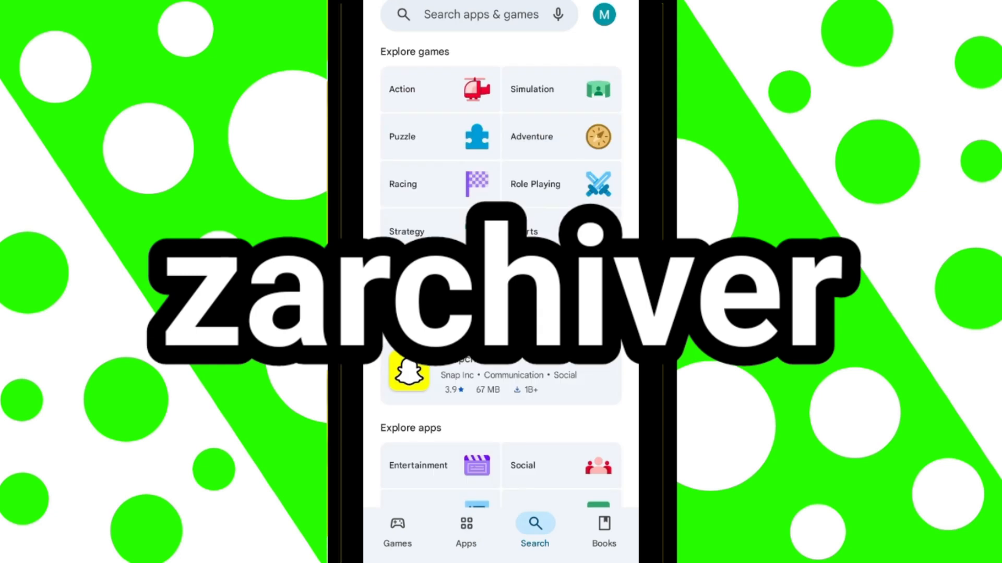
click(477, 13)
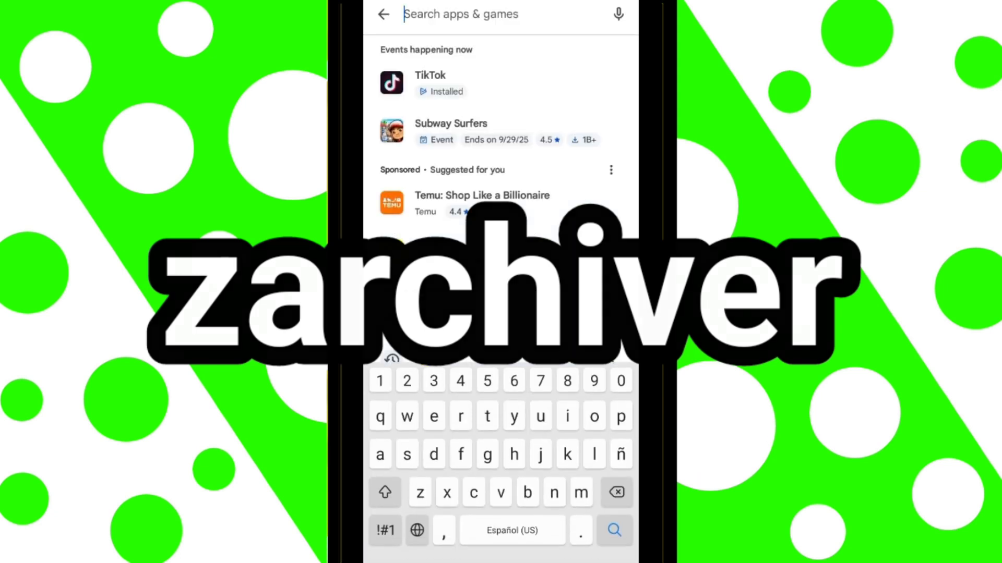
click(460, 13)
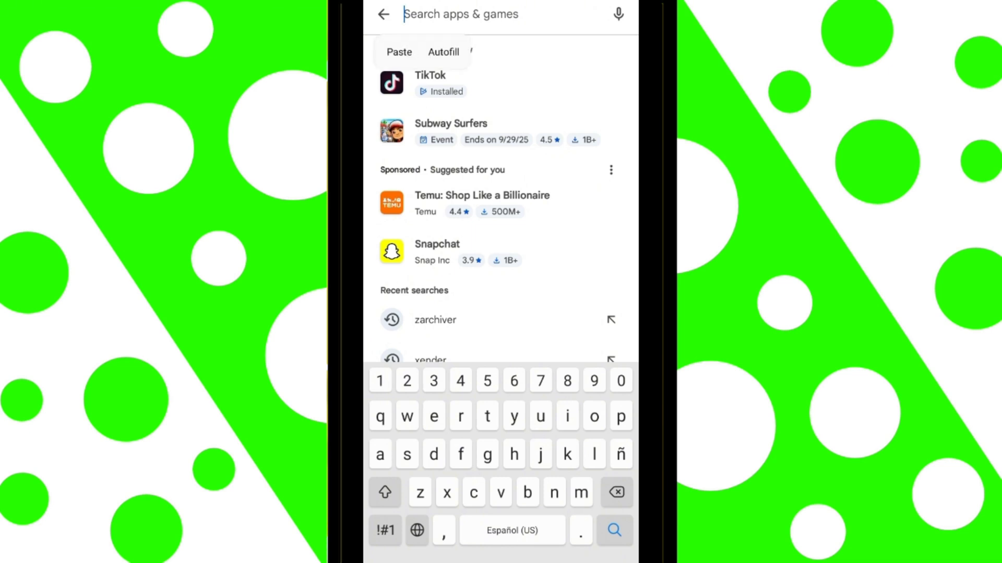
click(435, 320)
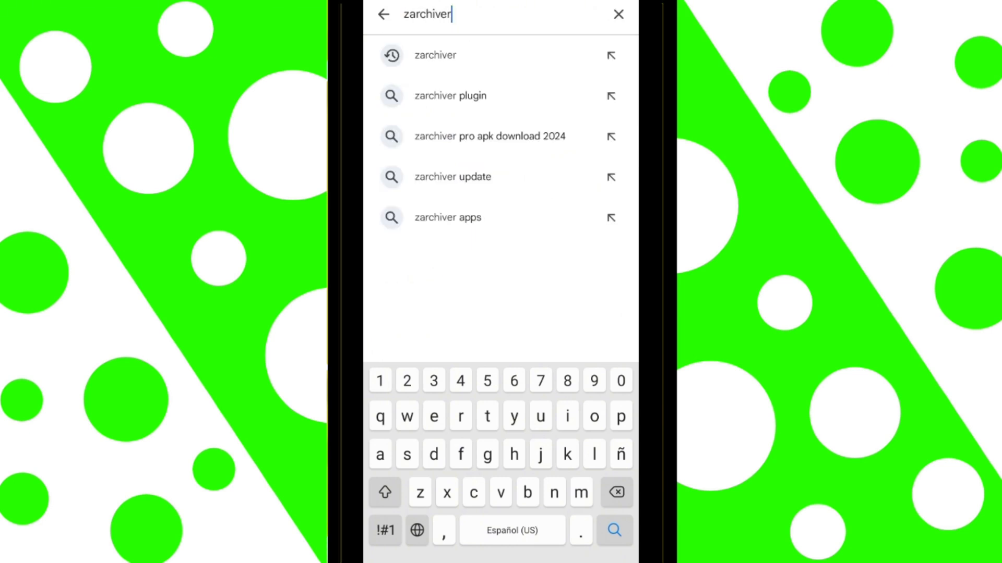
click(613, 530)
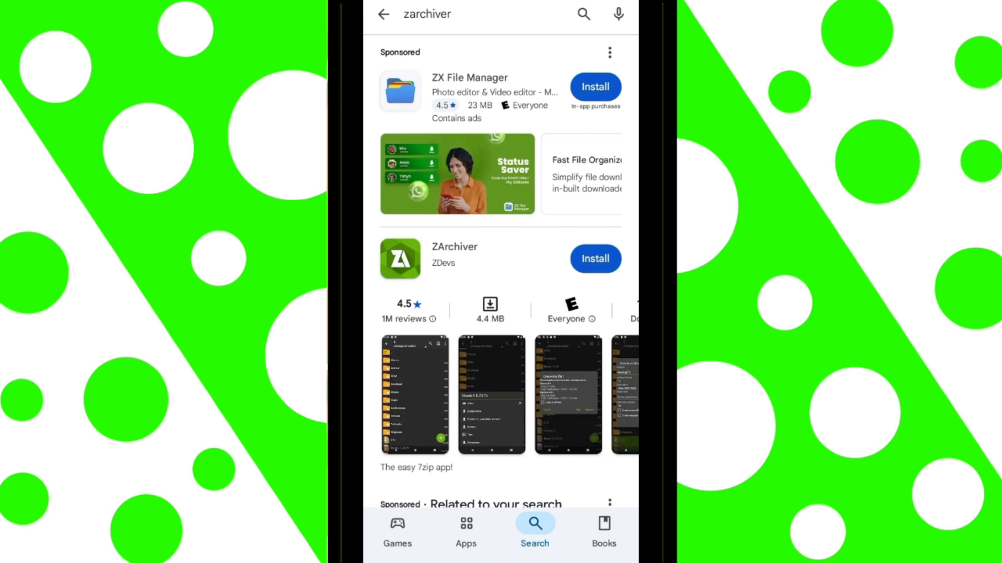
- Install ZArchiver from its Play Store listing until the Open button appears
scroll(down, 3)
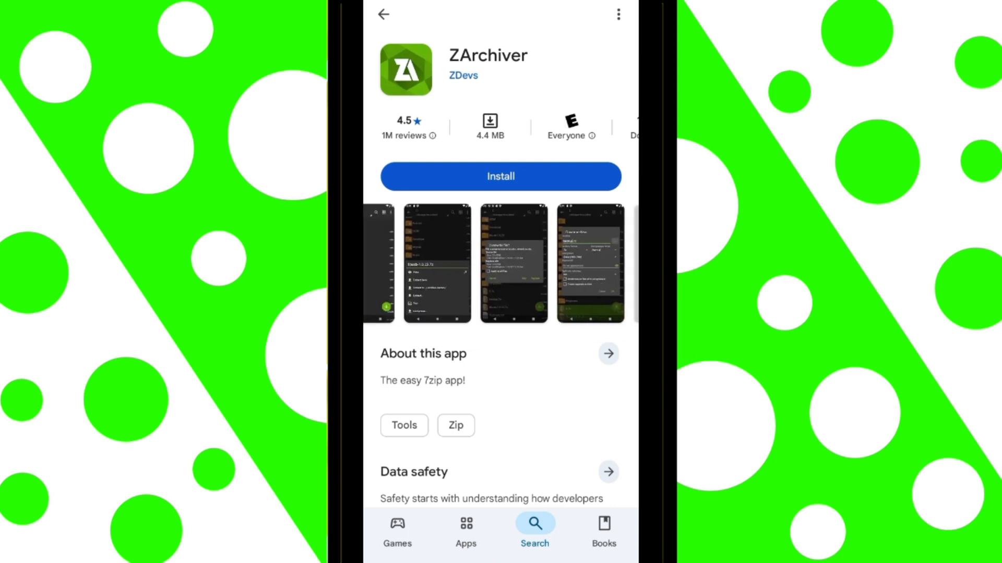
click(499, 177)
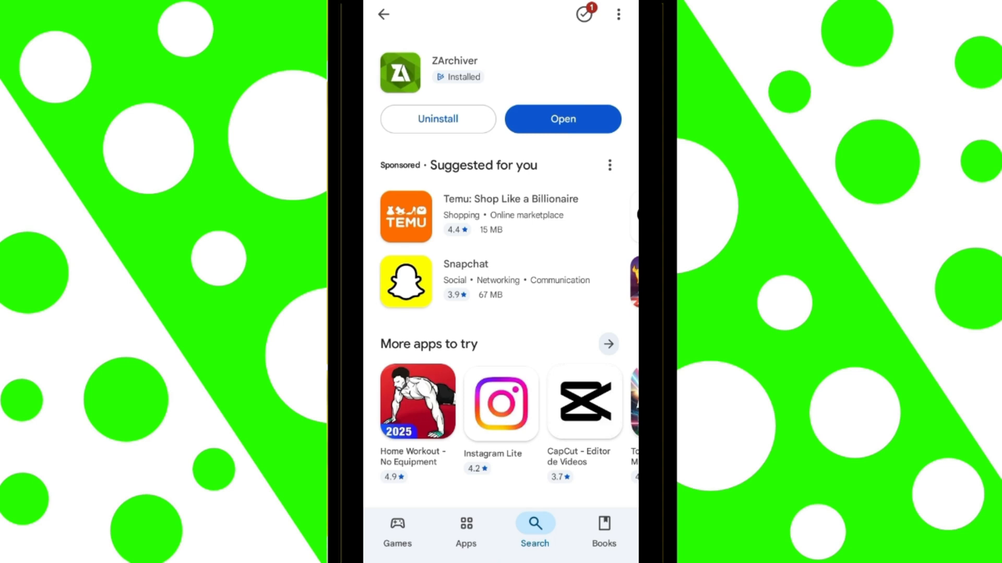
- Launch ZArchiver, enable All files access for it and dismiss the useful tips message
click(562, 119)
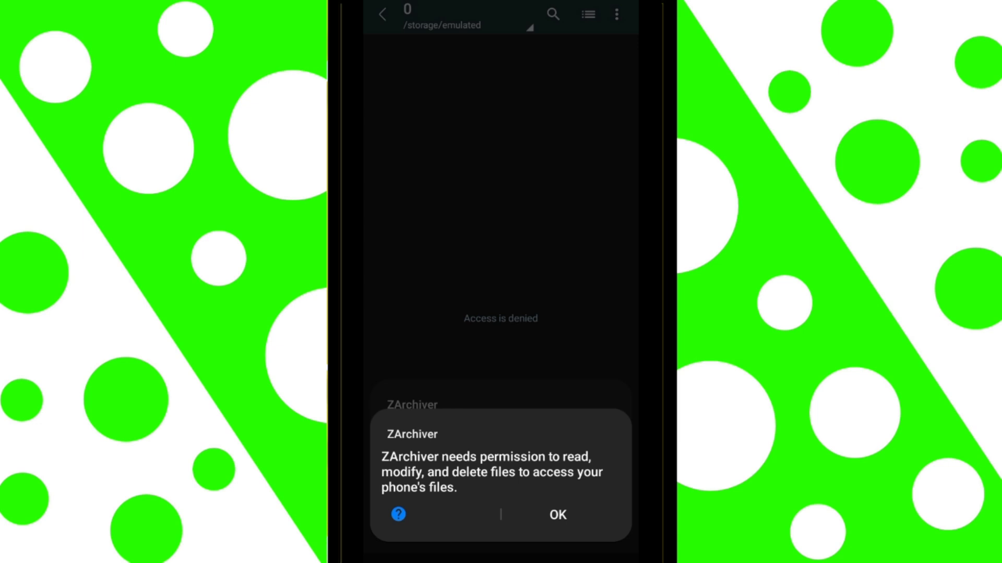
click(556, 515)
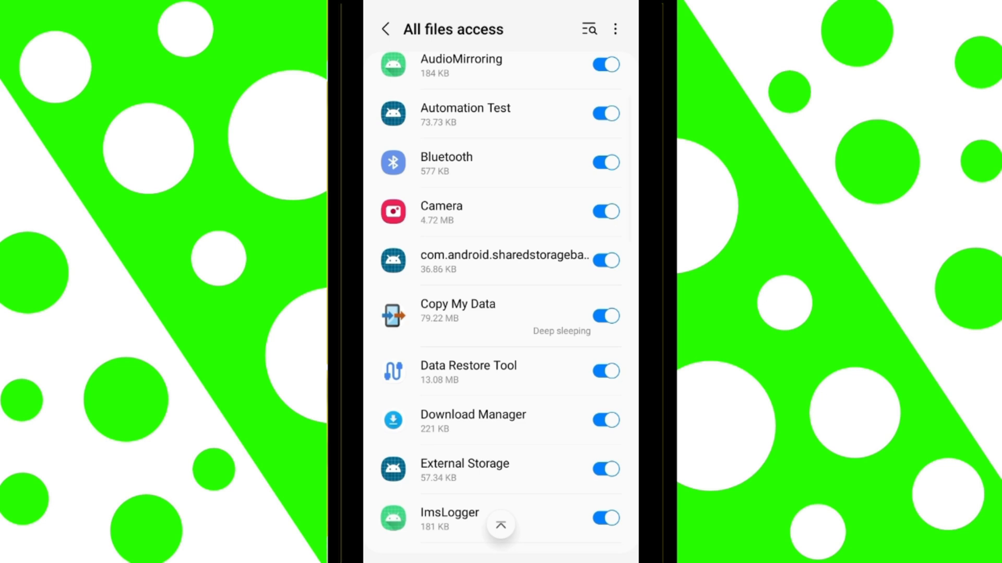
scroll(down, 3)
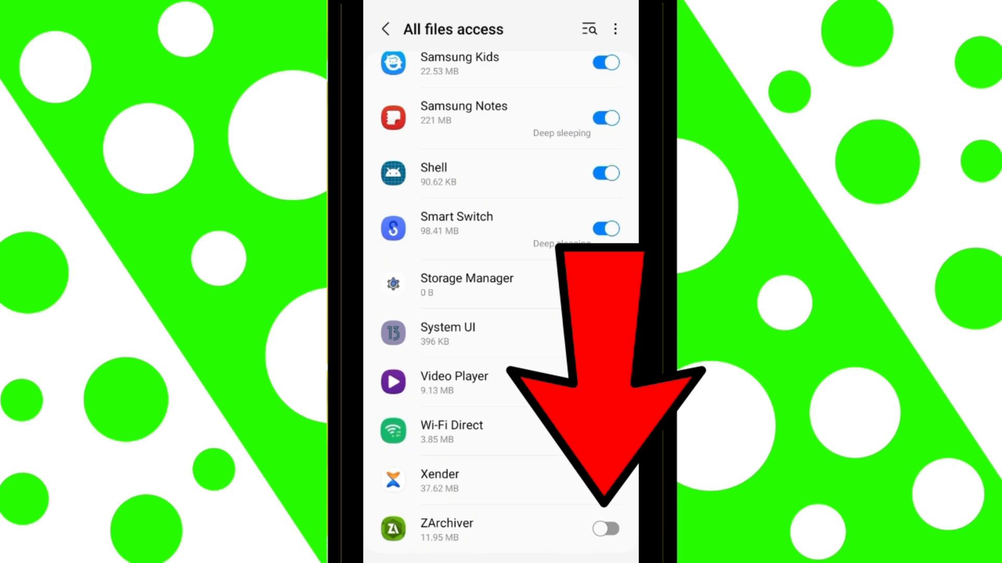
click(604, 529)
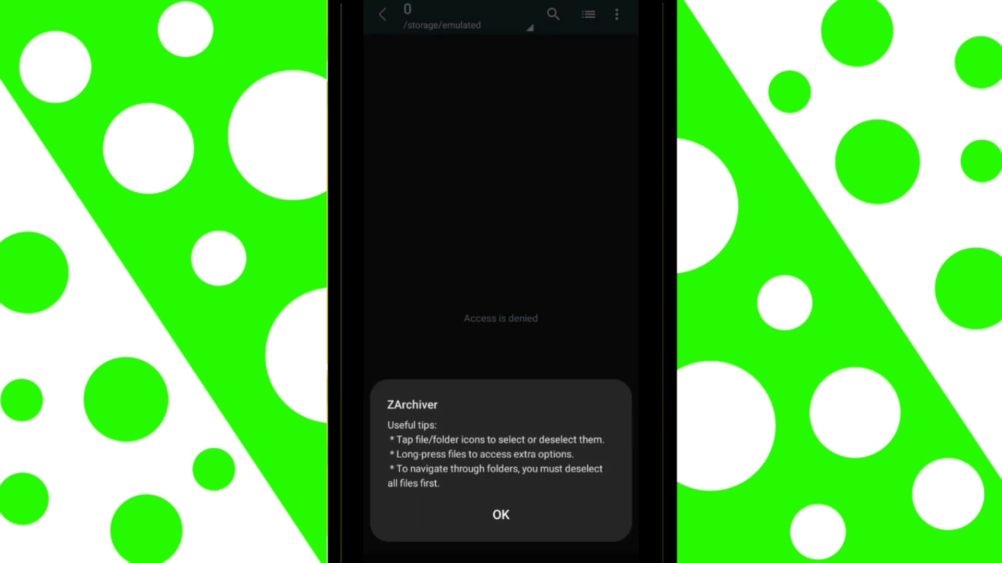
click(500, 515)
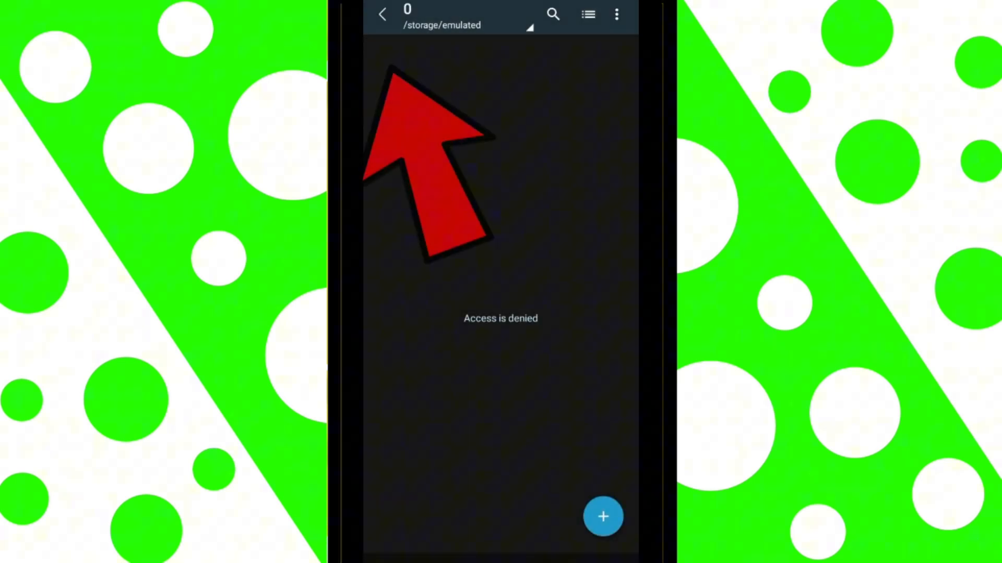
- Browse internal storage 0 into Android, scroll through its app folders, then return to Android
click(382, 14)
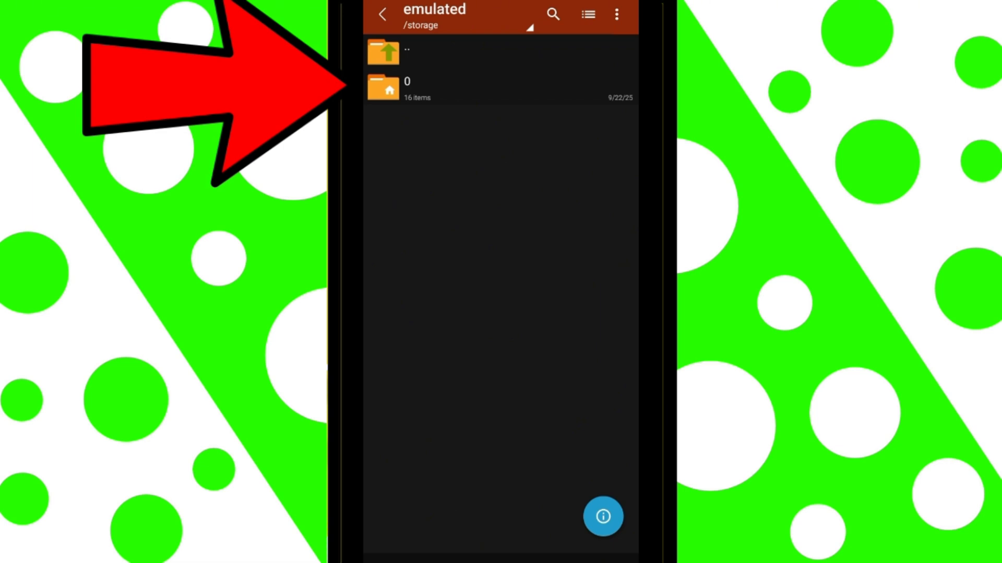
click(406, 88)
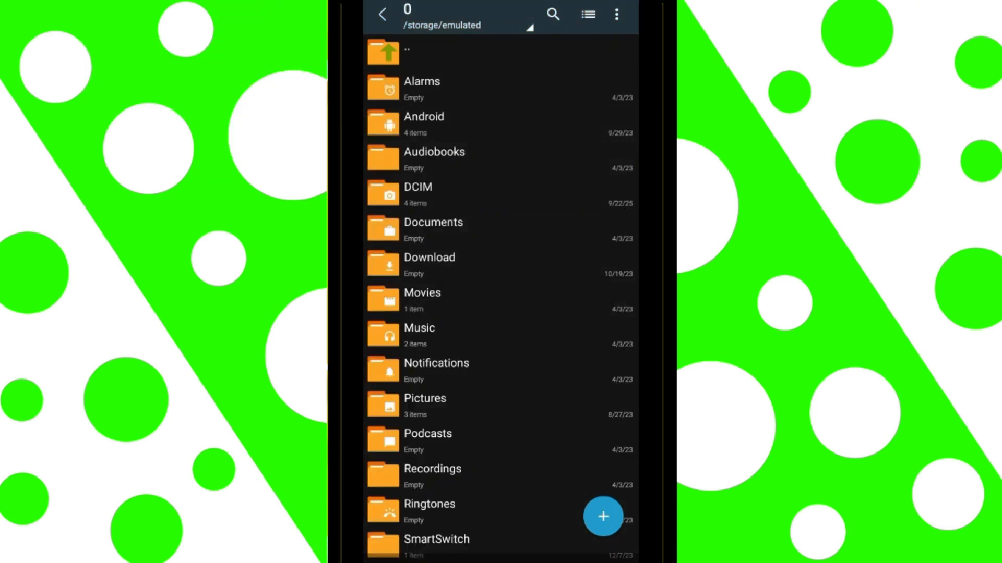
click(423, 116)
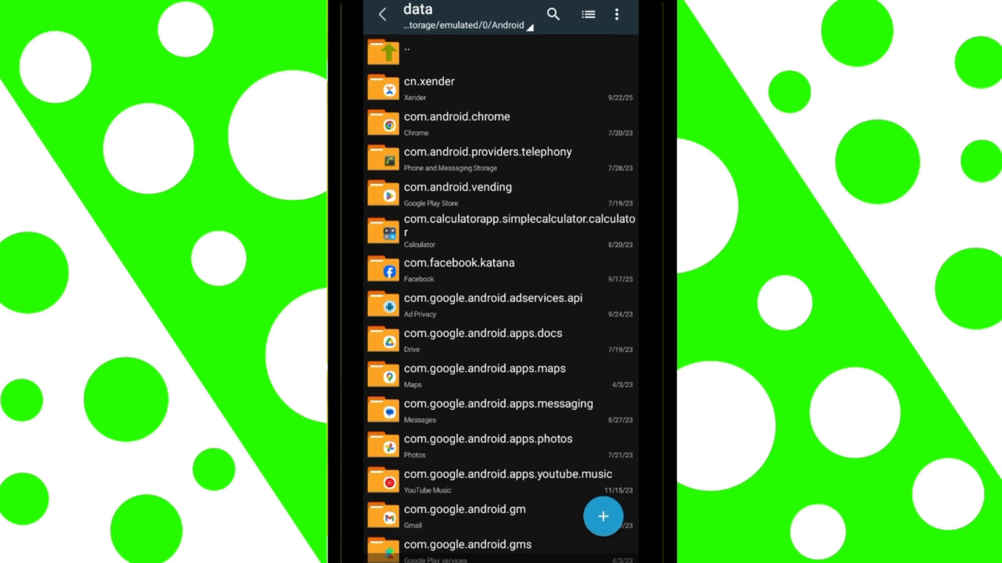
scroll(down, 3)
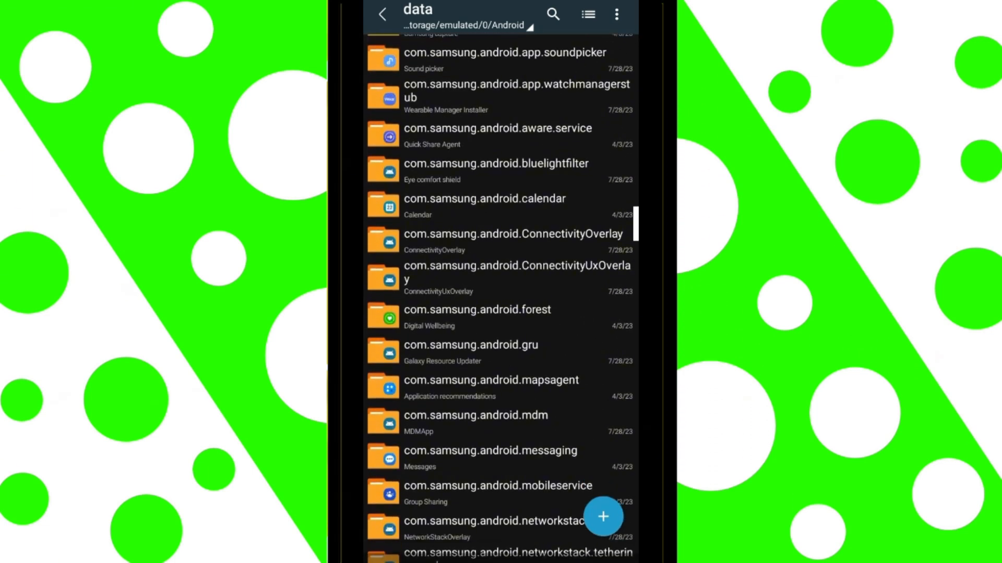
scroll(down, 3)
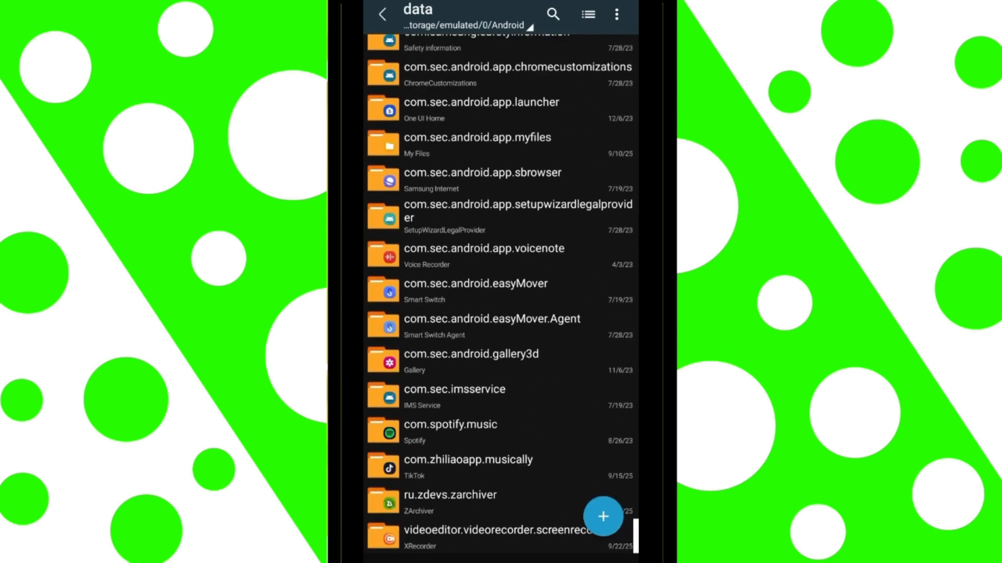
scroll(up, 3)
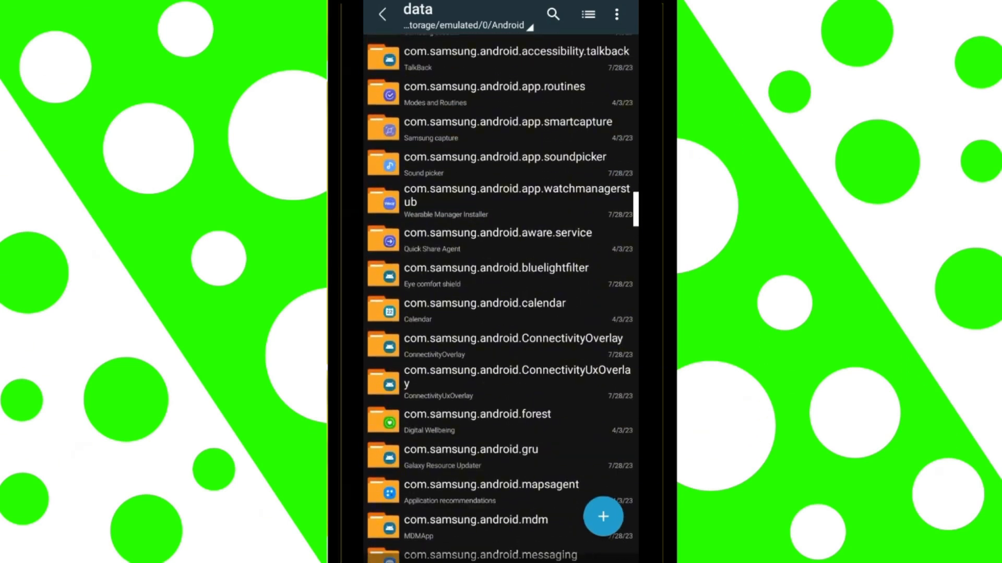
click(382, 14)
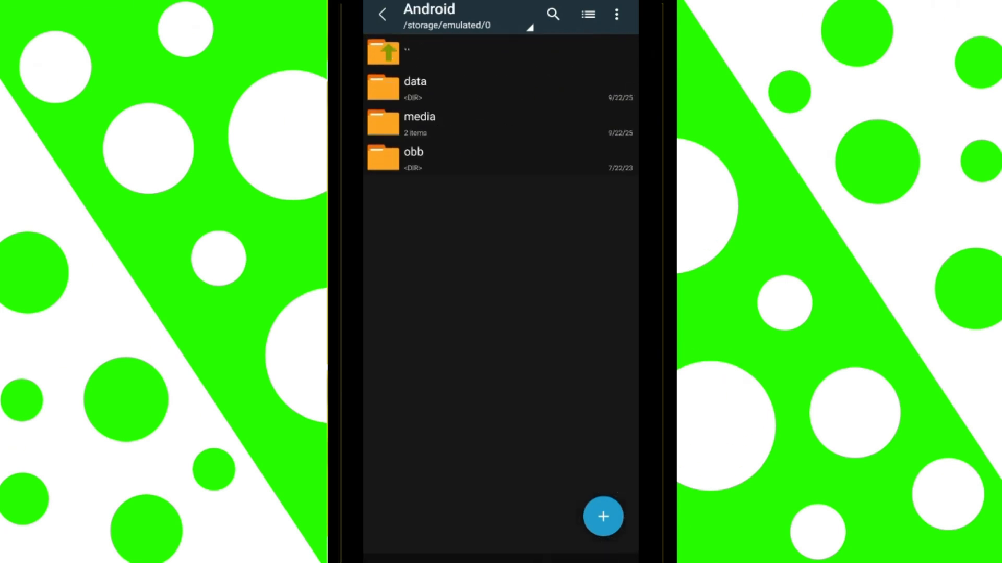
- Accept the obb folder's prompt and enable Install unknown apps for ZArchiver
click(414, 158)
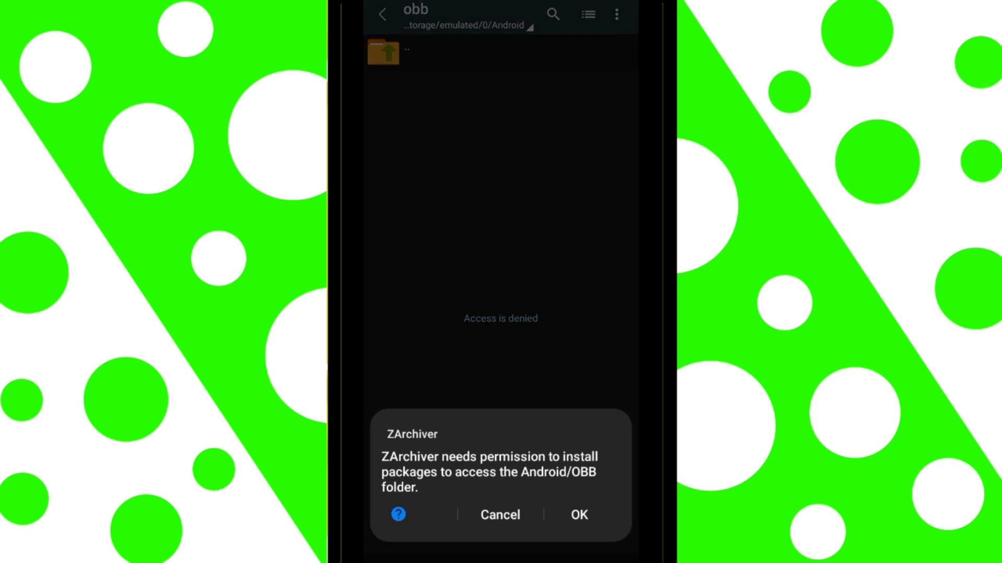
click(578, 514)
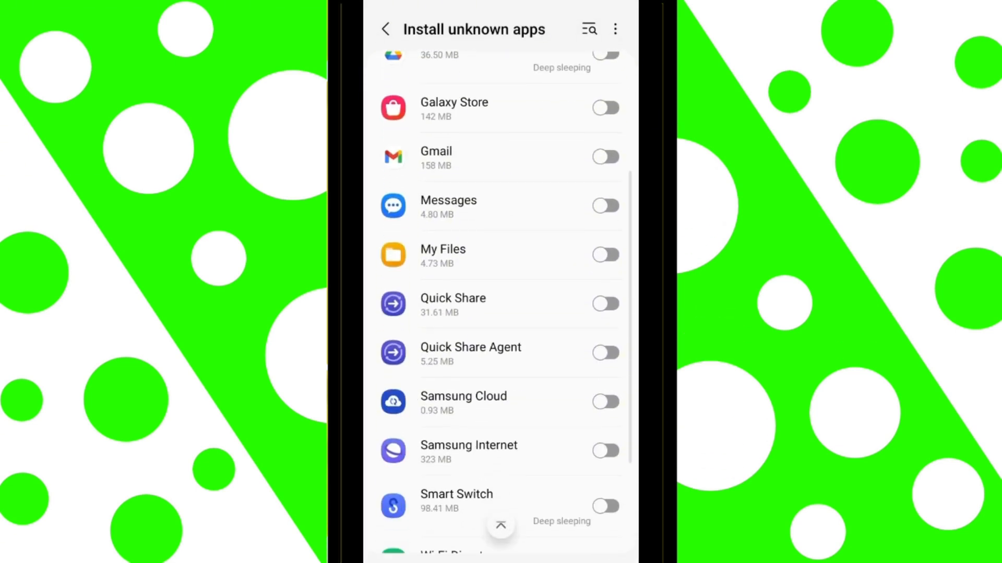
scroll(down, 3)
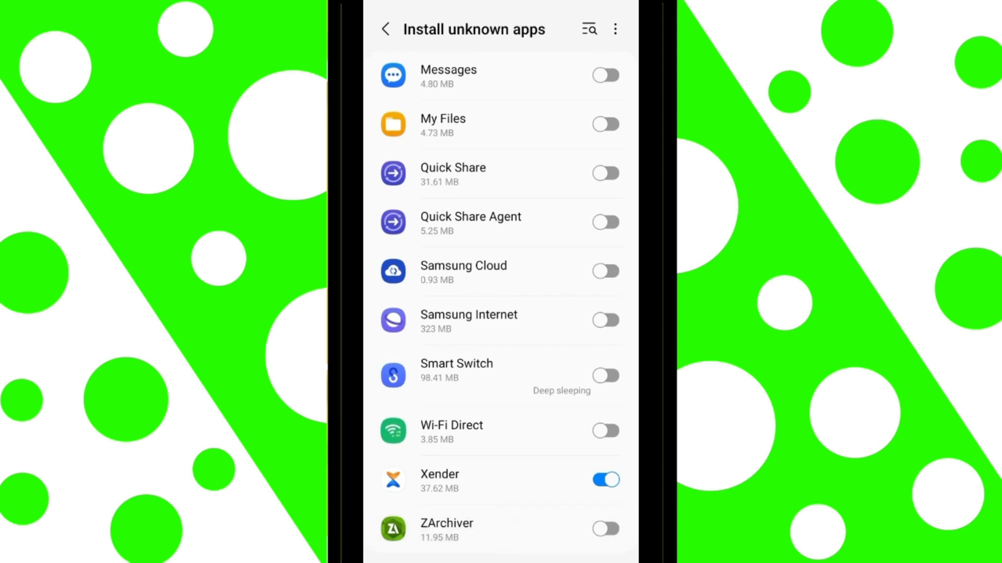
click(604, 528)
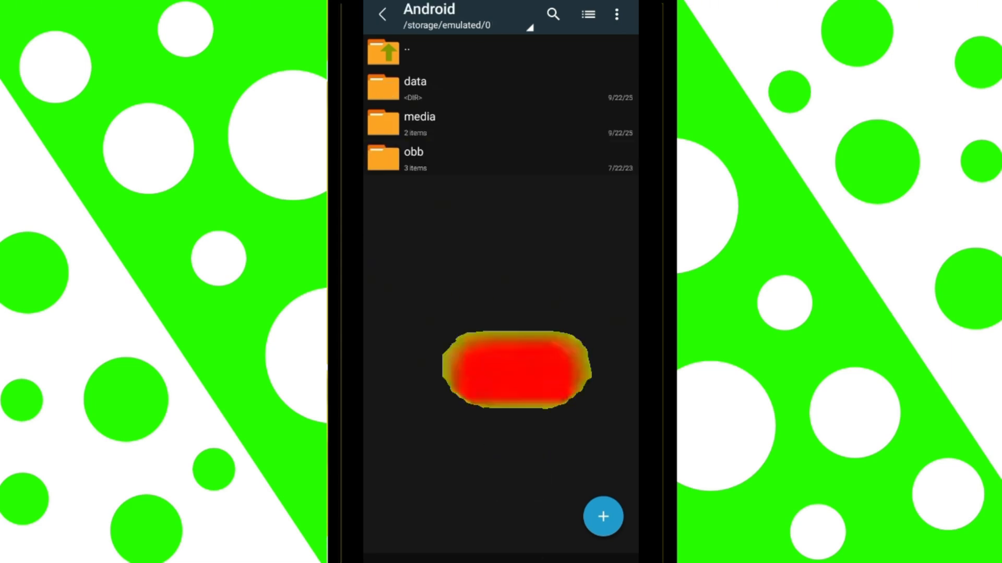
- Check the data folder, then open obb listing Microsoft 365 and Galaxy Store package folders
click(416, 87)
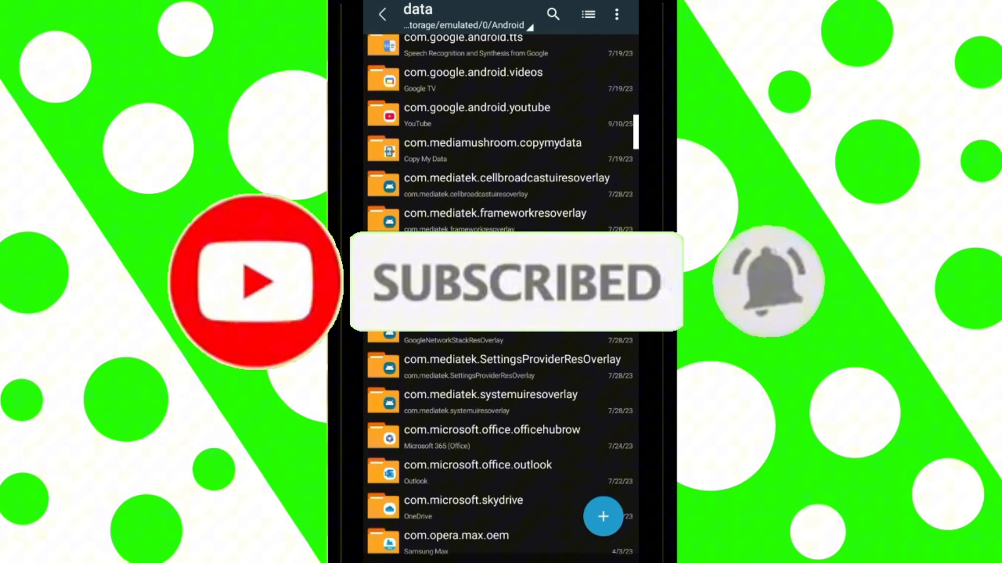
click(382, 14)
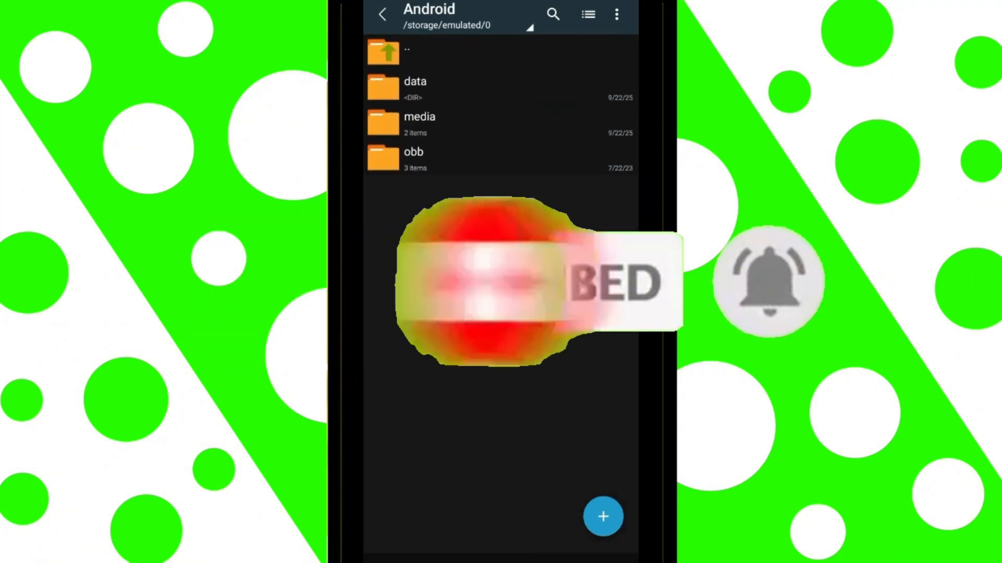
click(414, 153)
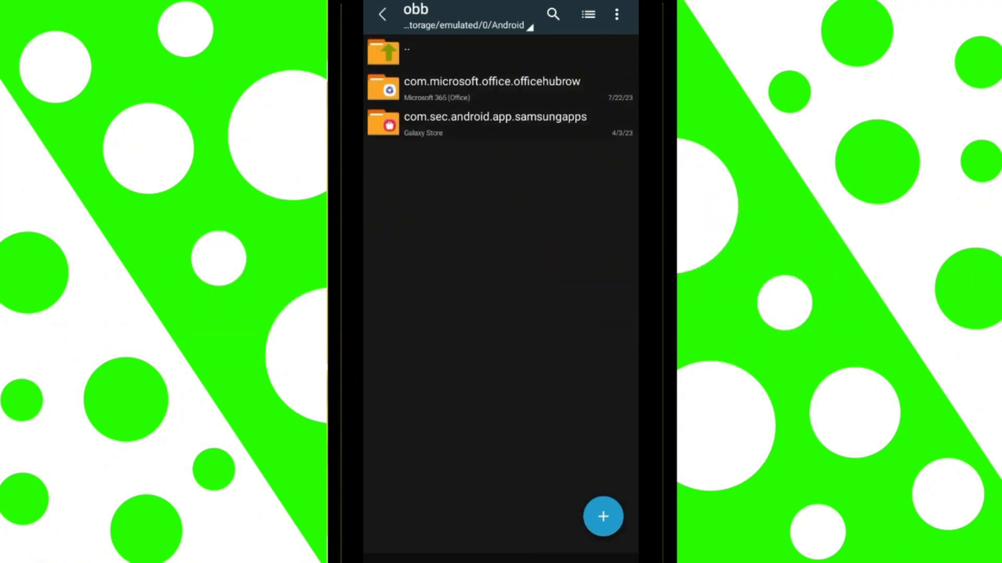